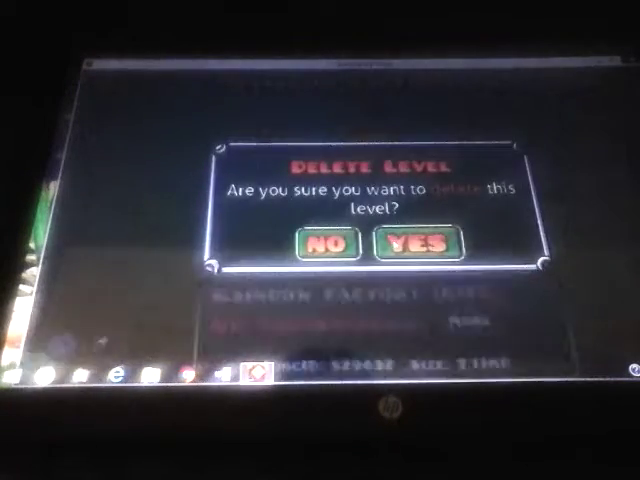
Step: Confirm Yes in the Delete Level popup to remove the level
click(416, 244)
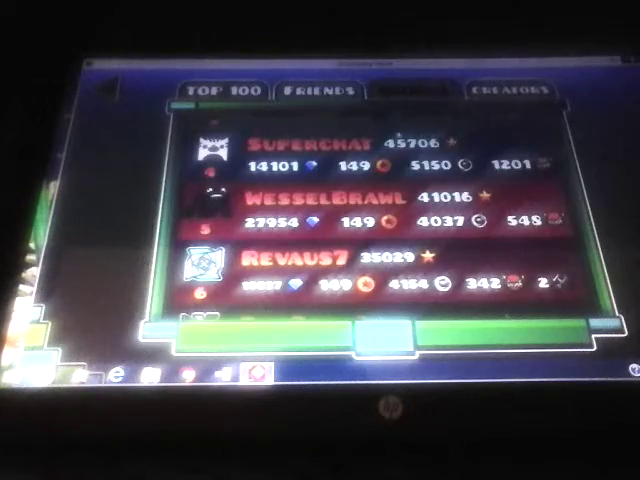
Step: Scroll down the Top 100 list to reveal lower-ranked players and their stats
click(412, 88)
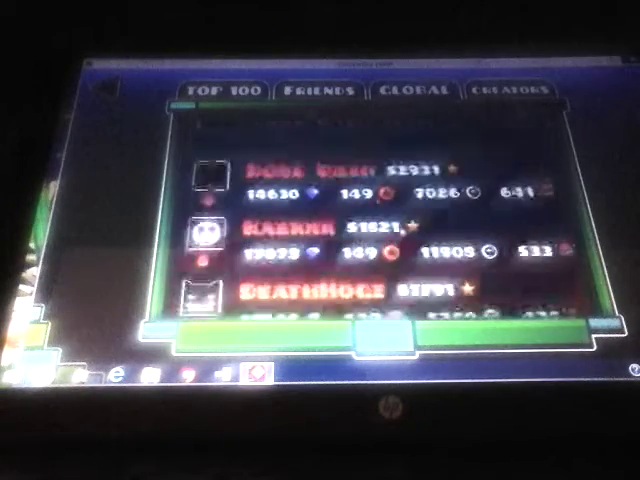
scroll(down, 3)
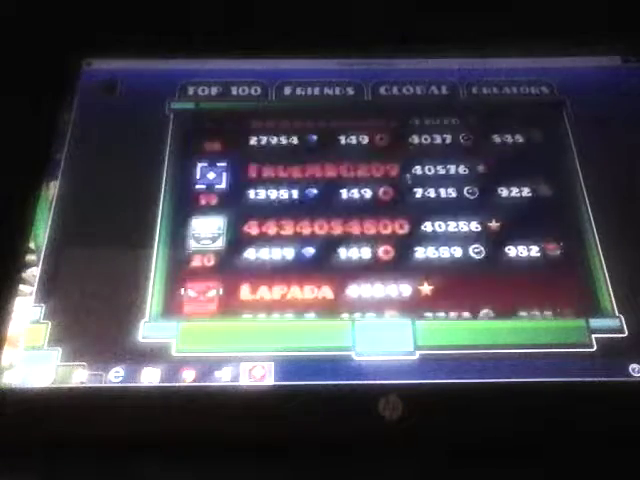